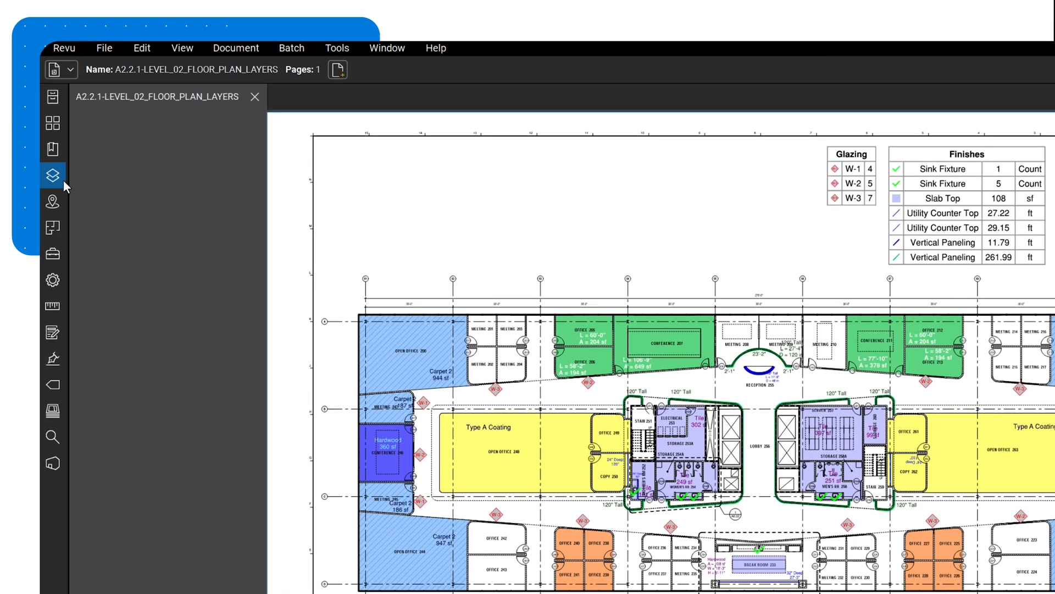
Show the Level 02 floor plan's Layers panel, which lists no layers yet.
left_click(51, 175)
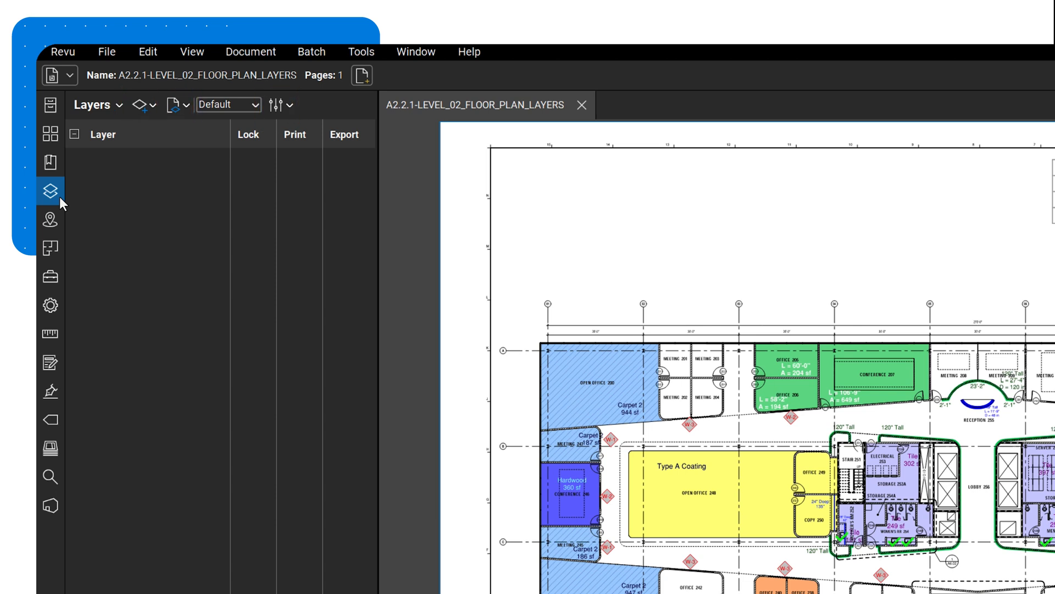
mouse_move(114, 165)
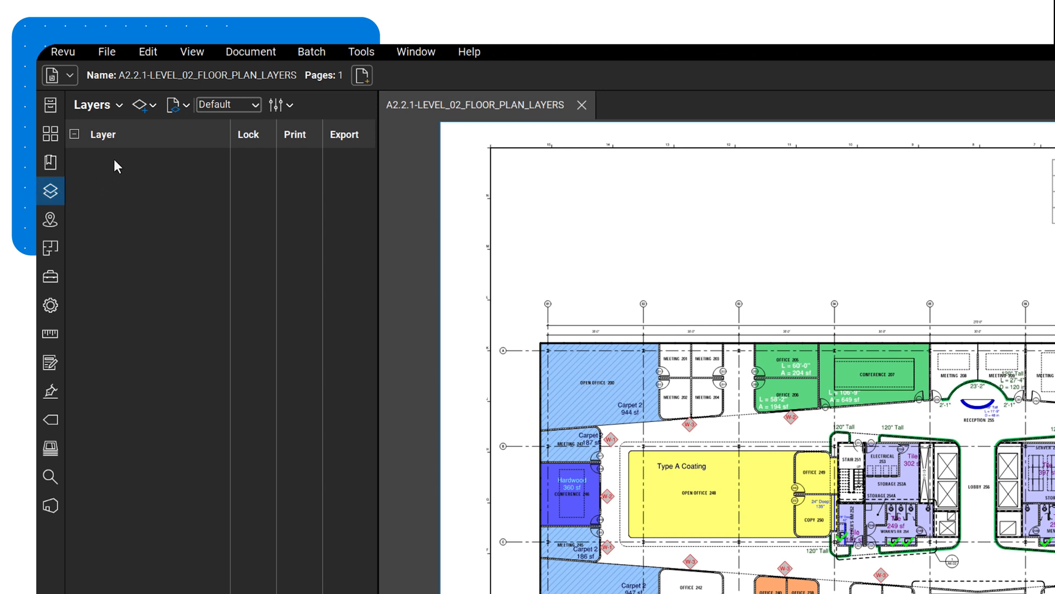
left_click(140, 104)
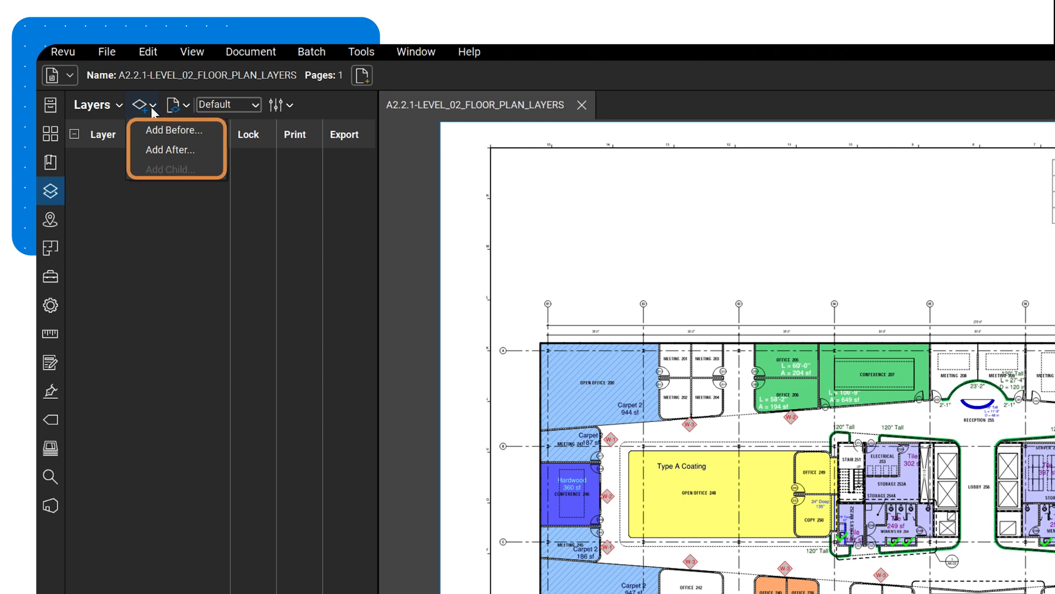
mouse_move(170, 149)
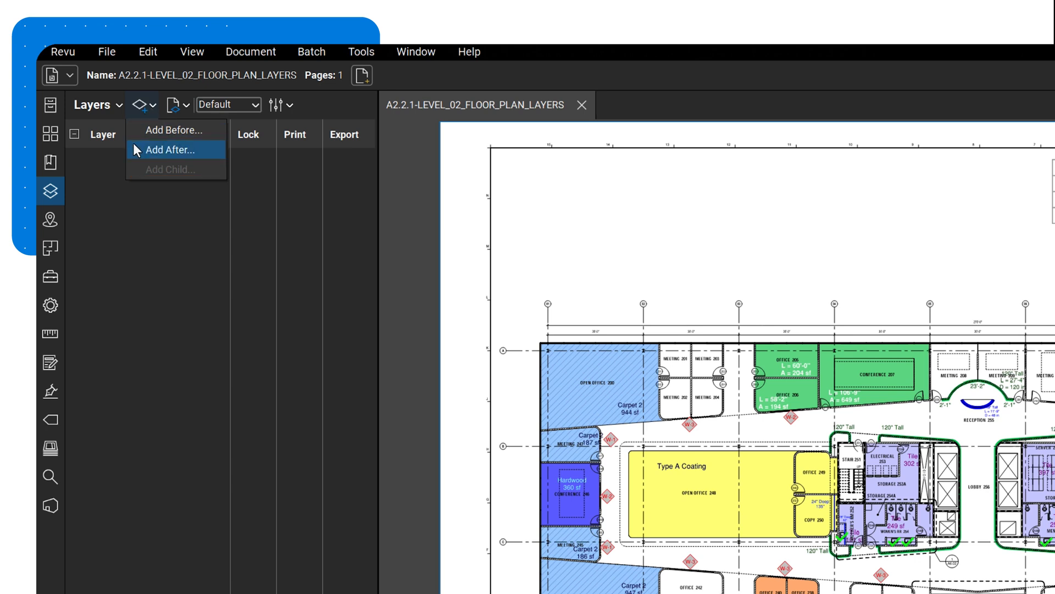
Add a new layer named 'Flooring' after the existing layers via Add After.
left_click(170, 150)
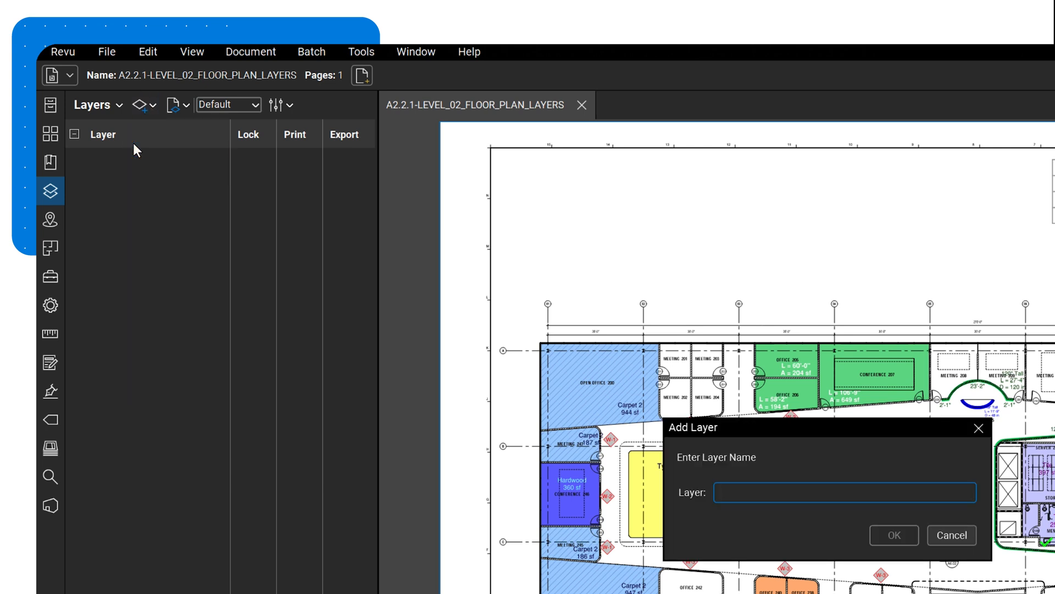
type("Flooring")
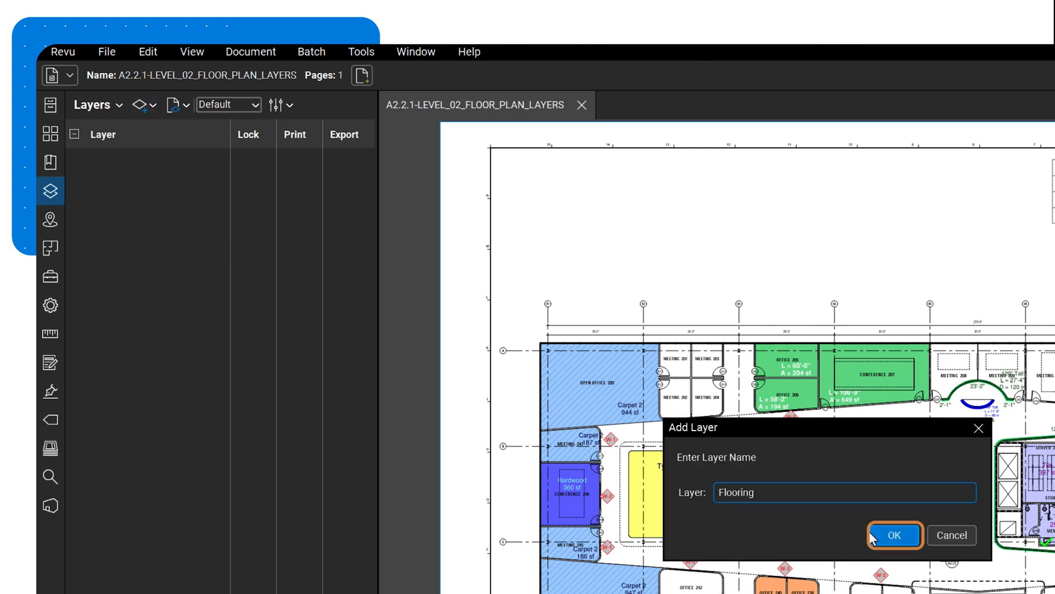
left_click(894, 535)
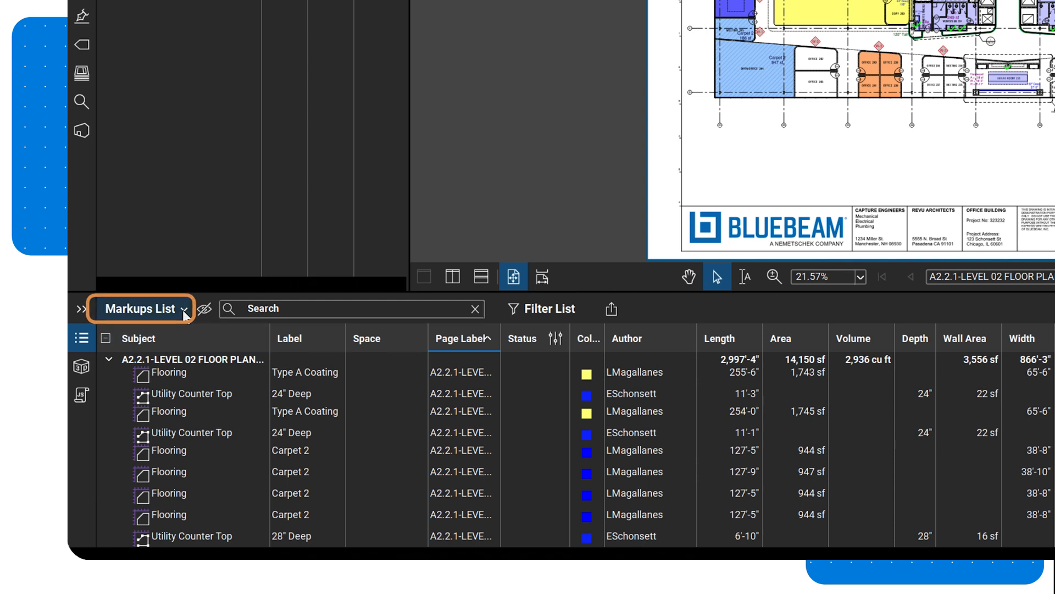
Show the Layer column in the markups list and group the markups by subject.
left_click(141, 308)
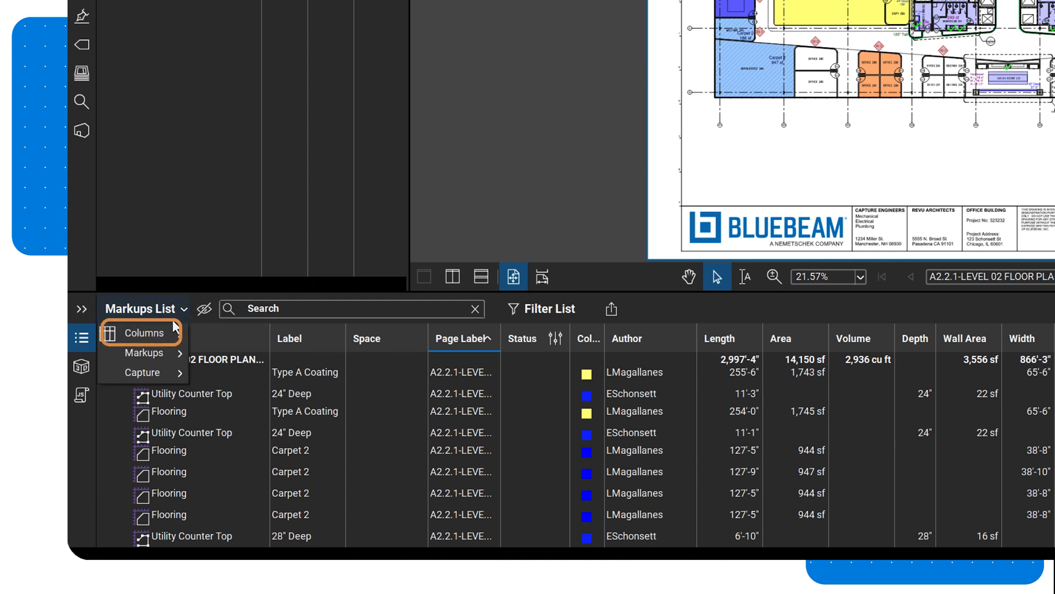
left_click(143, 332)
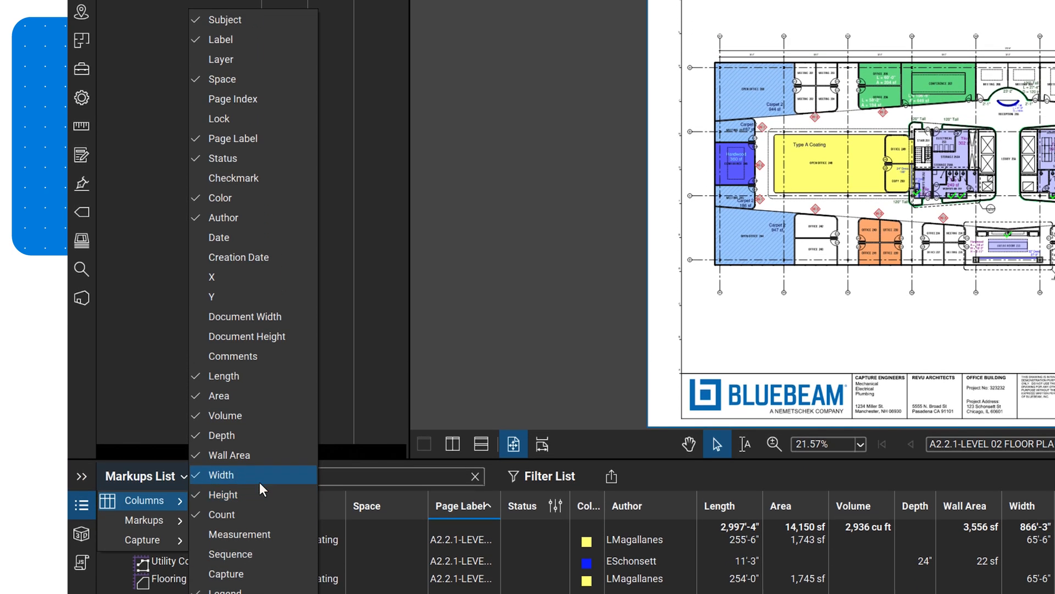
left_click(222, 59)
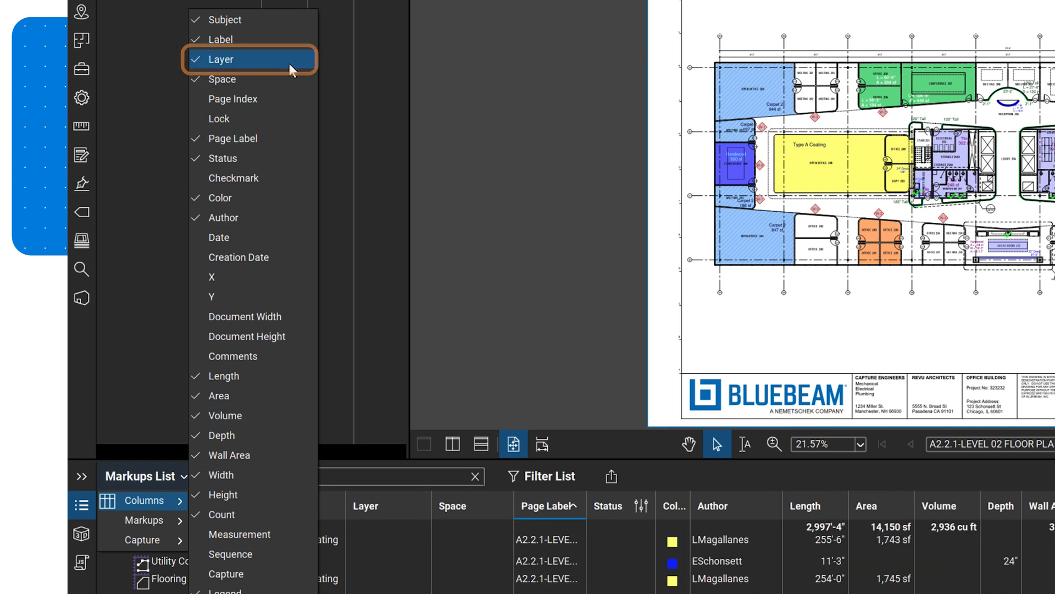
left_click(221, 59)
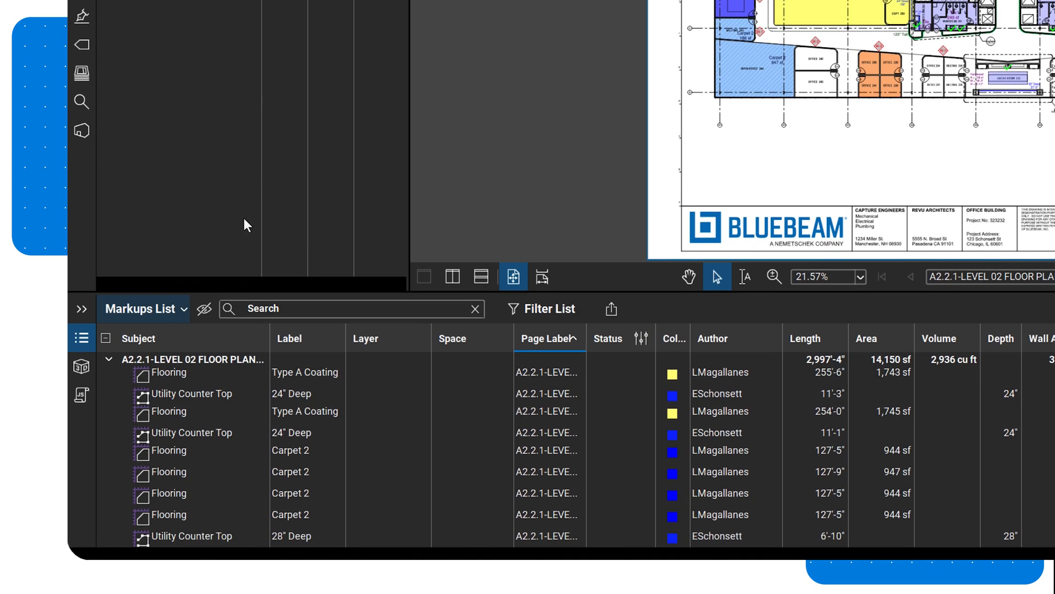
left_click(139, 338)
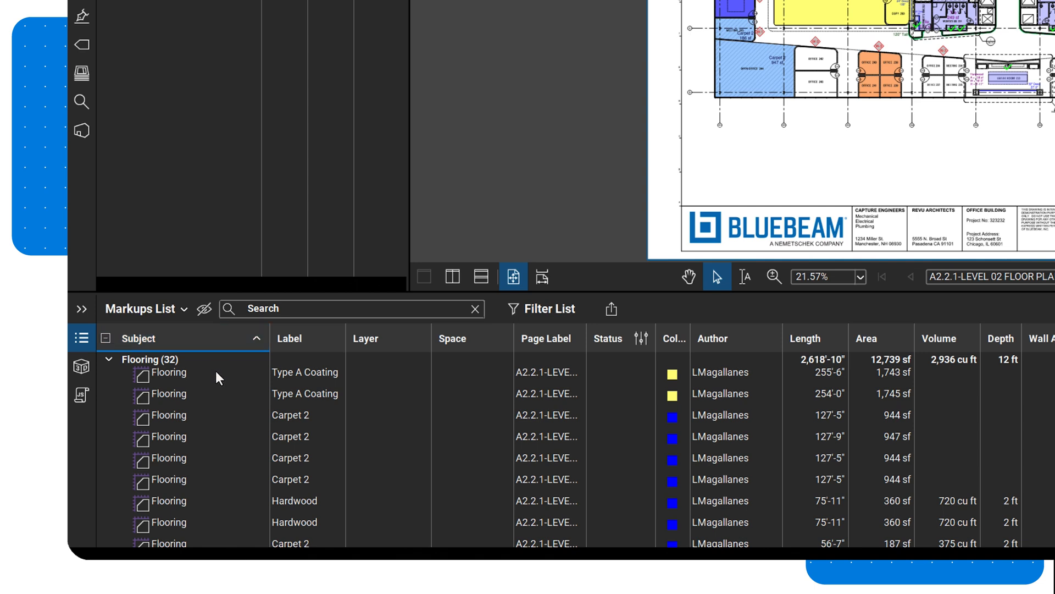
Select the 32 grouped Flooring markups and bring up their context options.
scroll("down", 3)
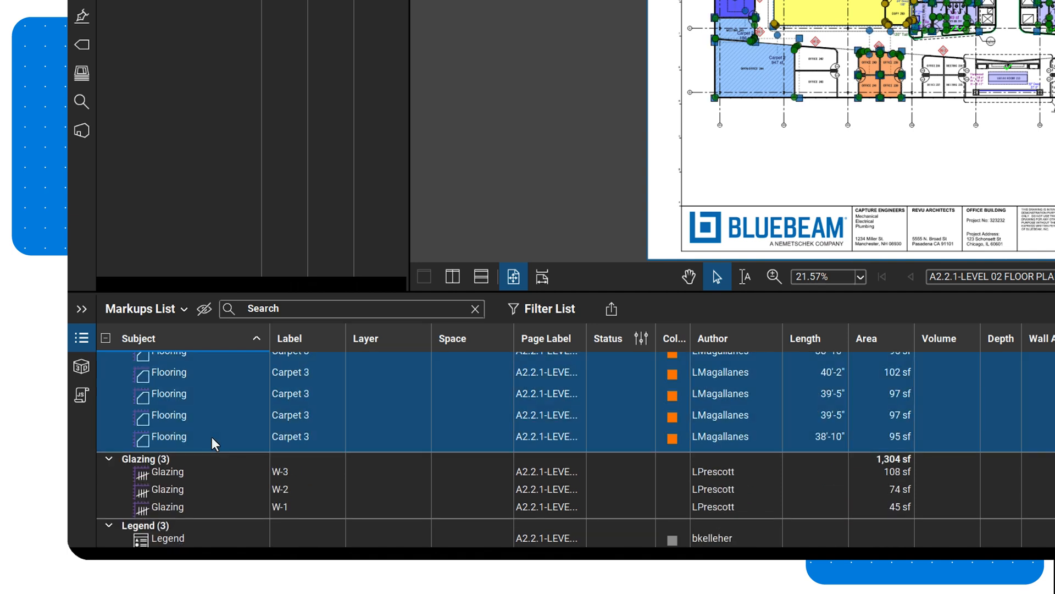
right_click(168, 436)
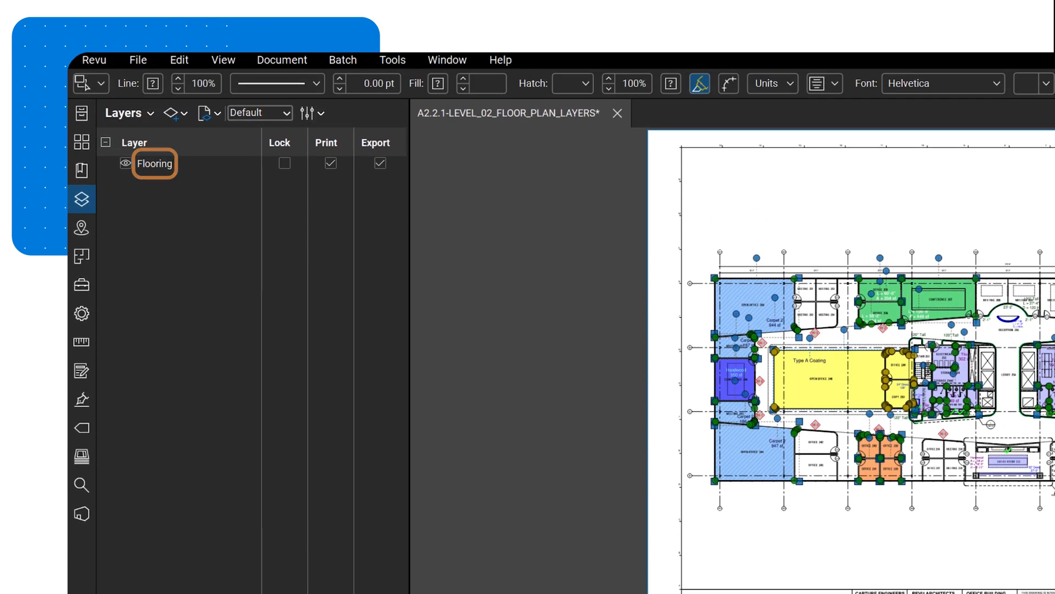
Make the Flooring layer active, leaving it unlocked with Print and Export enabled.
left_click(283, 164)
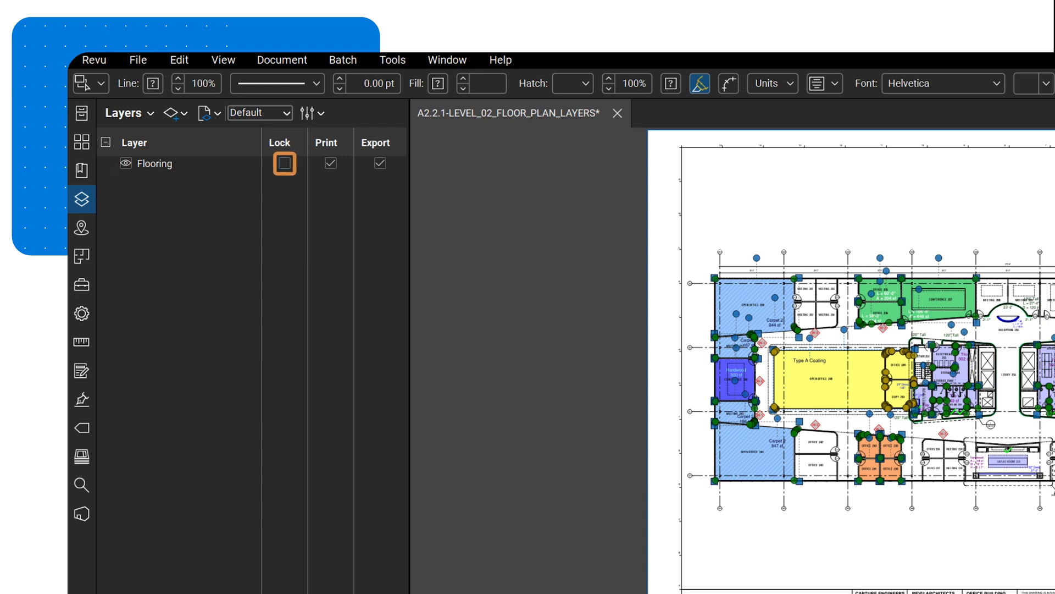
left_click(284, 164)
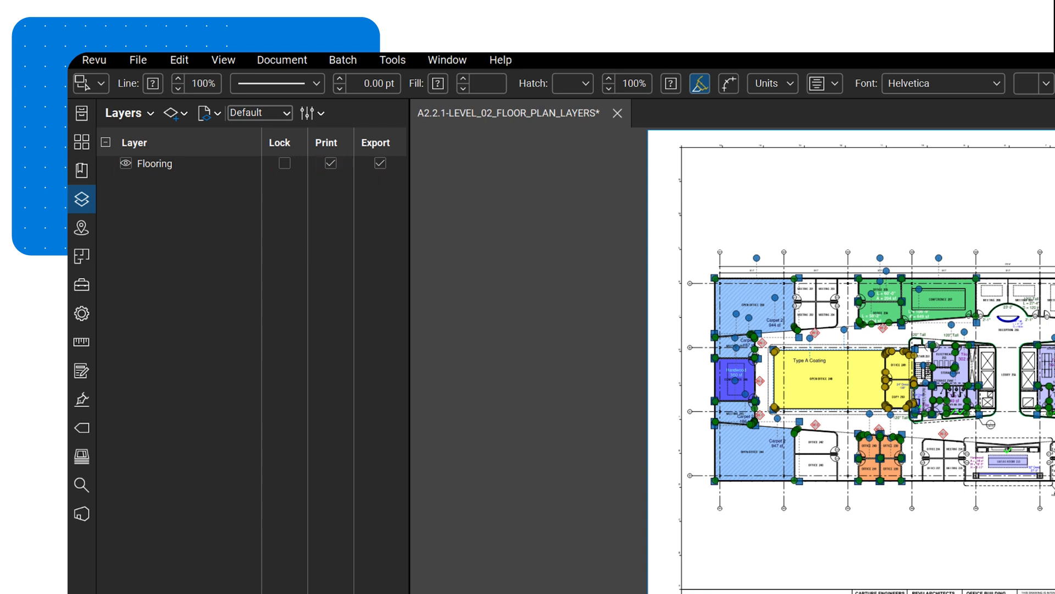
mouse_move(198, 178)
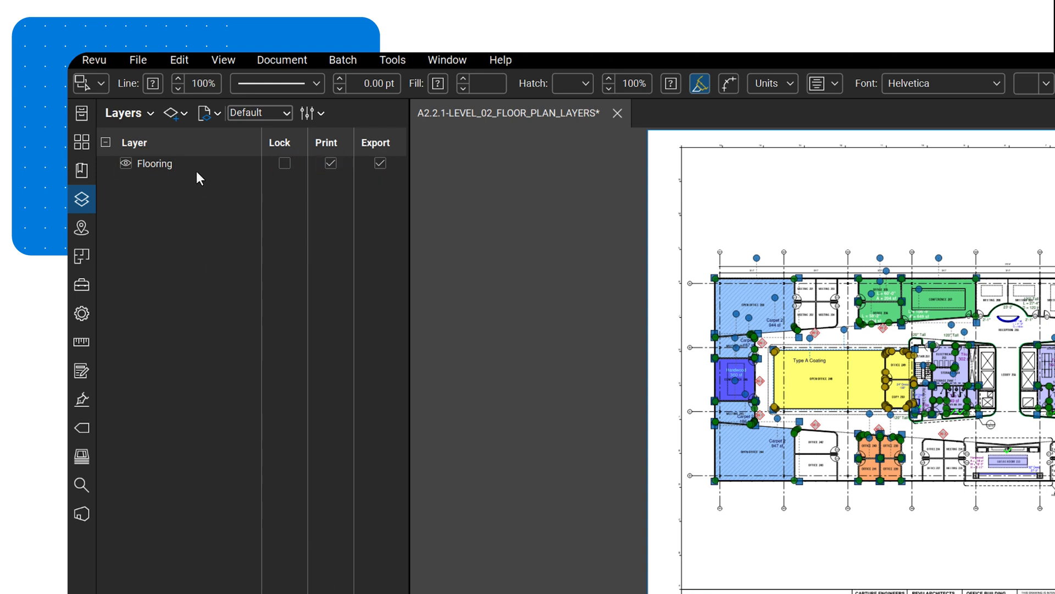
double_click(155, 164)
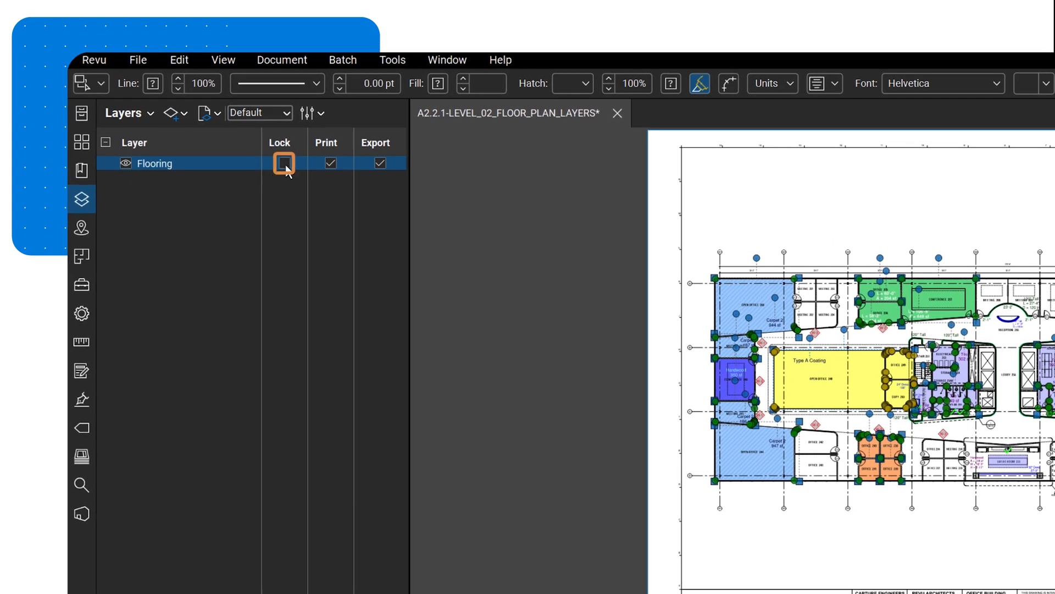
left_click(284, 162)
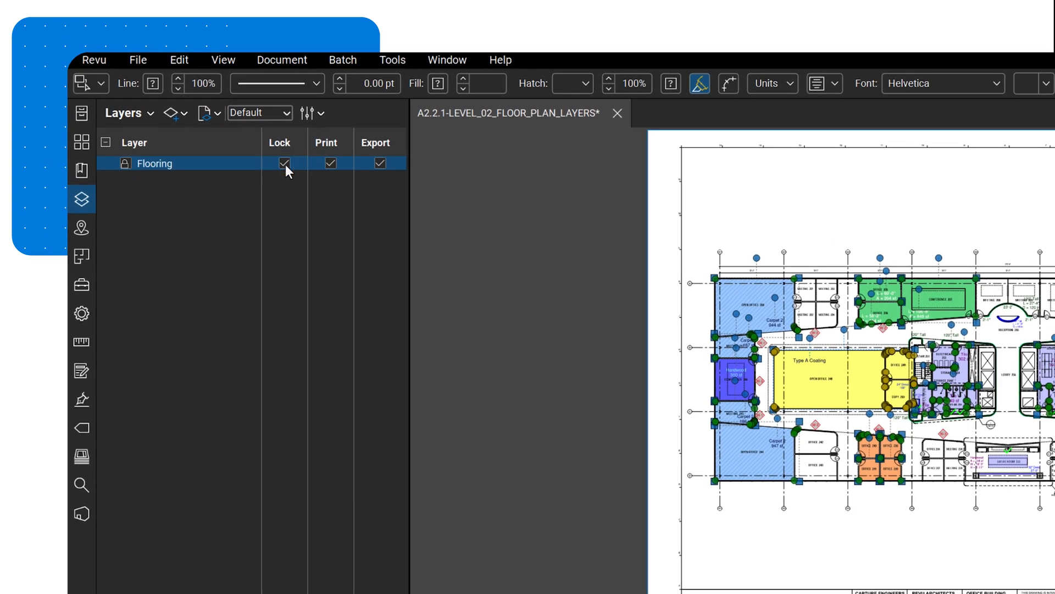
left_click(284, 164)
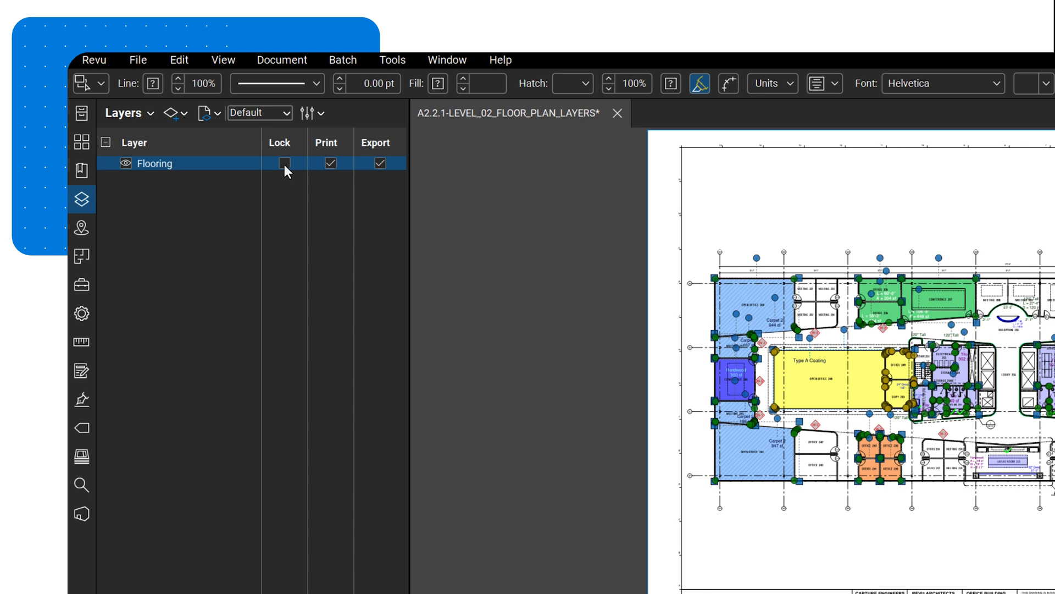